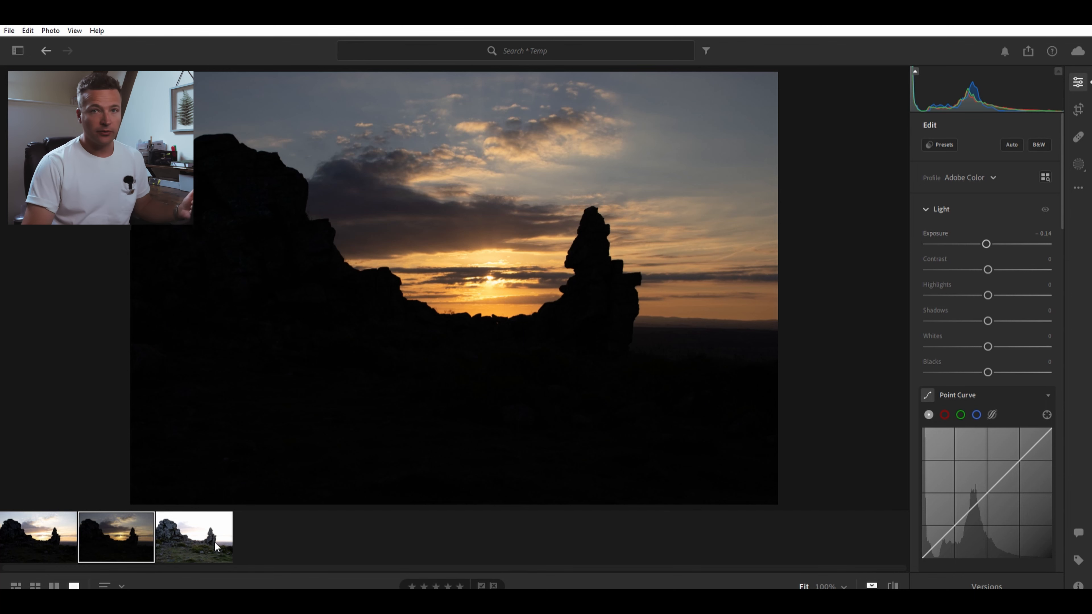
- View the brightest, darkest and middle exposures in turn, then select all three brackets together
click(194, 537)
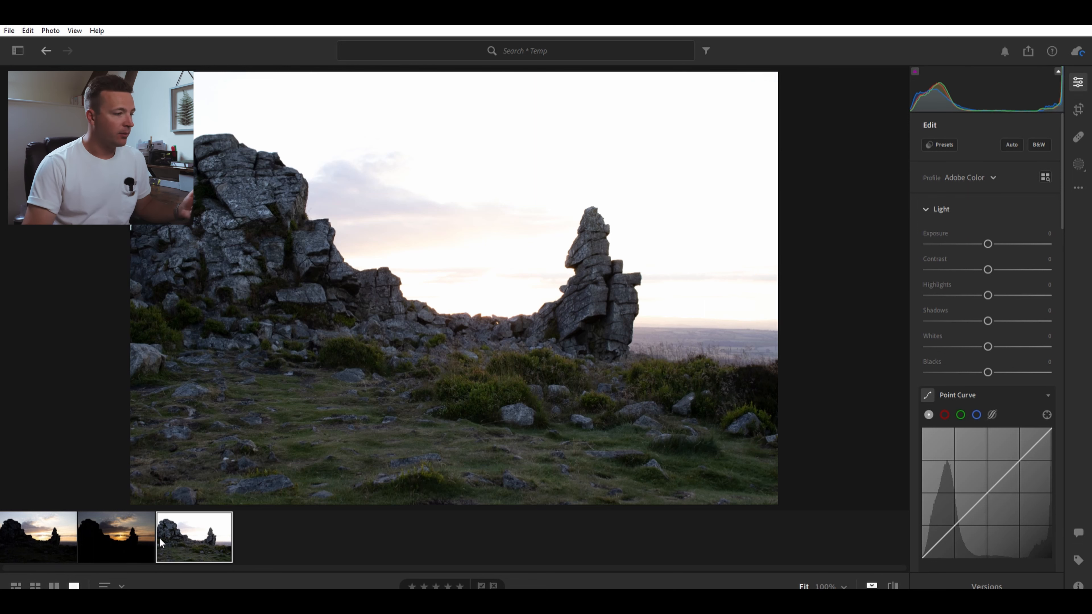
click(115, 537)
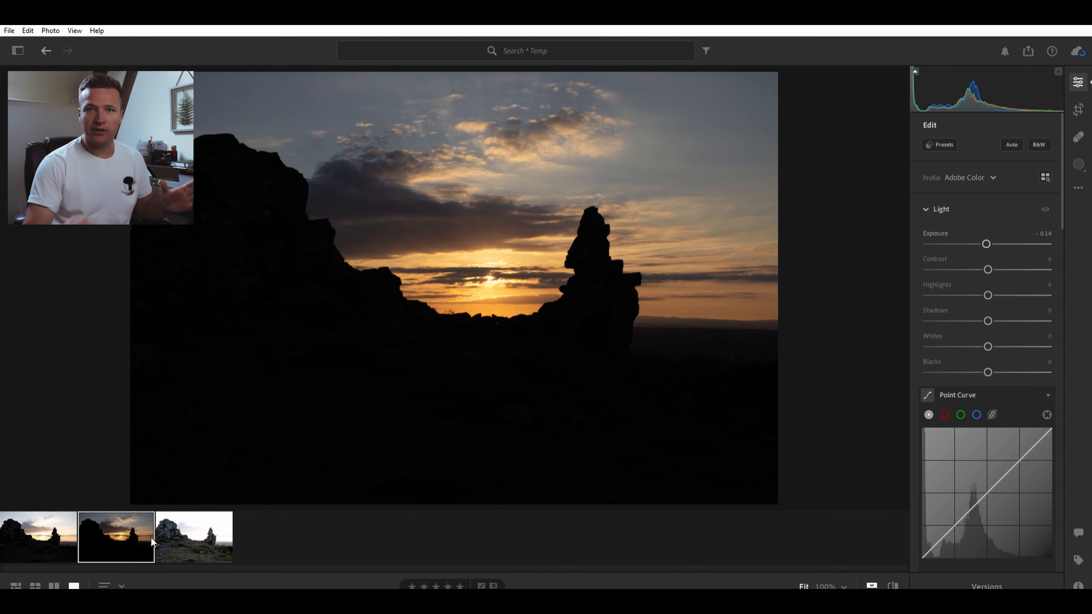
click(39, 537)
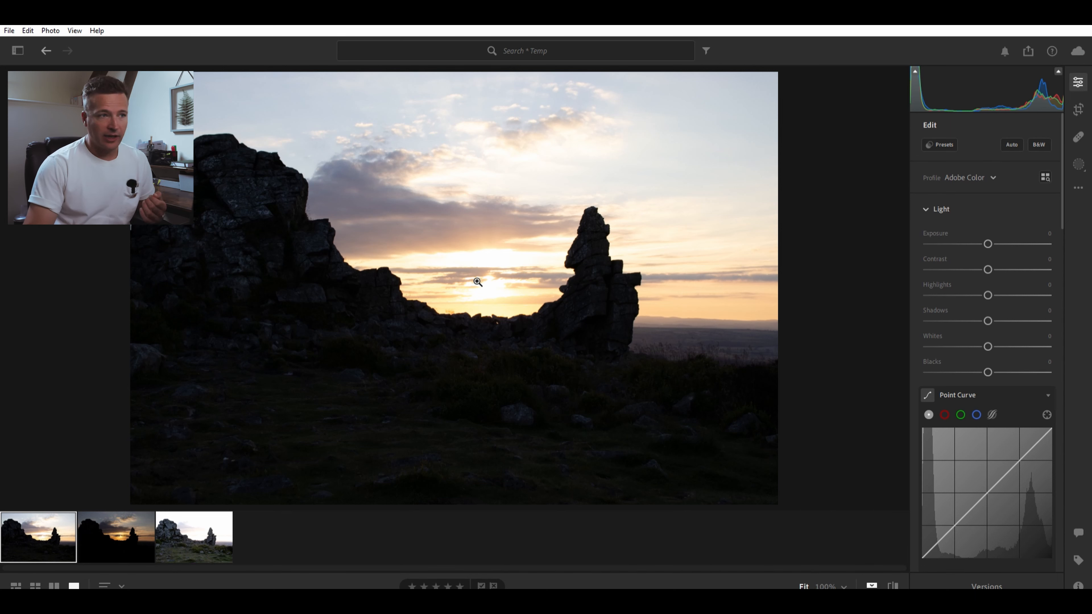
mouse_move(614, 326)
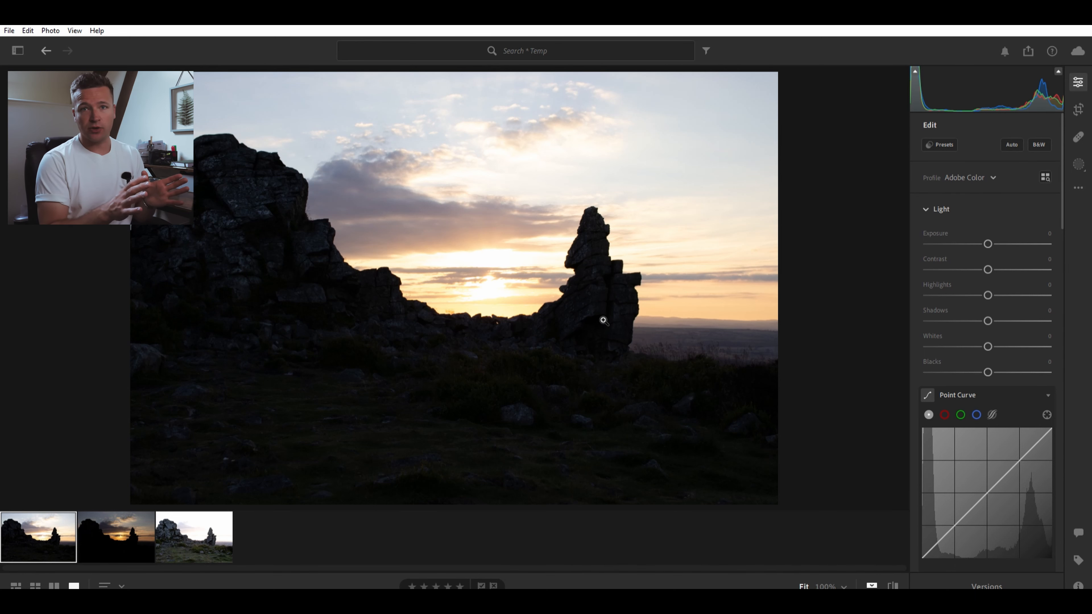
mouse_move(361, 440)
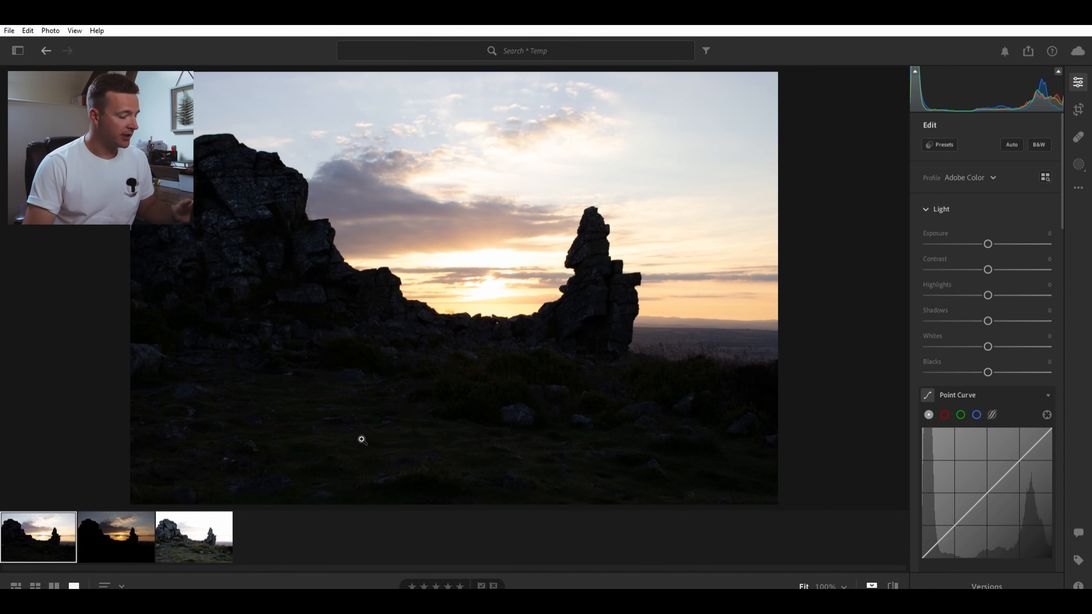
click(116, 537)
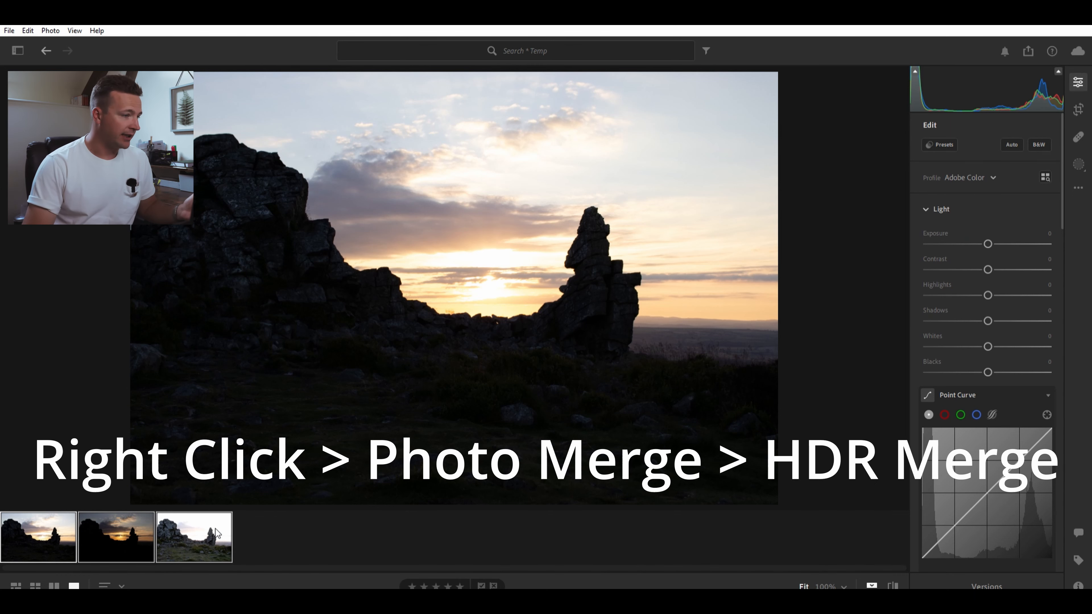
mouse_move(312, 474)
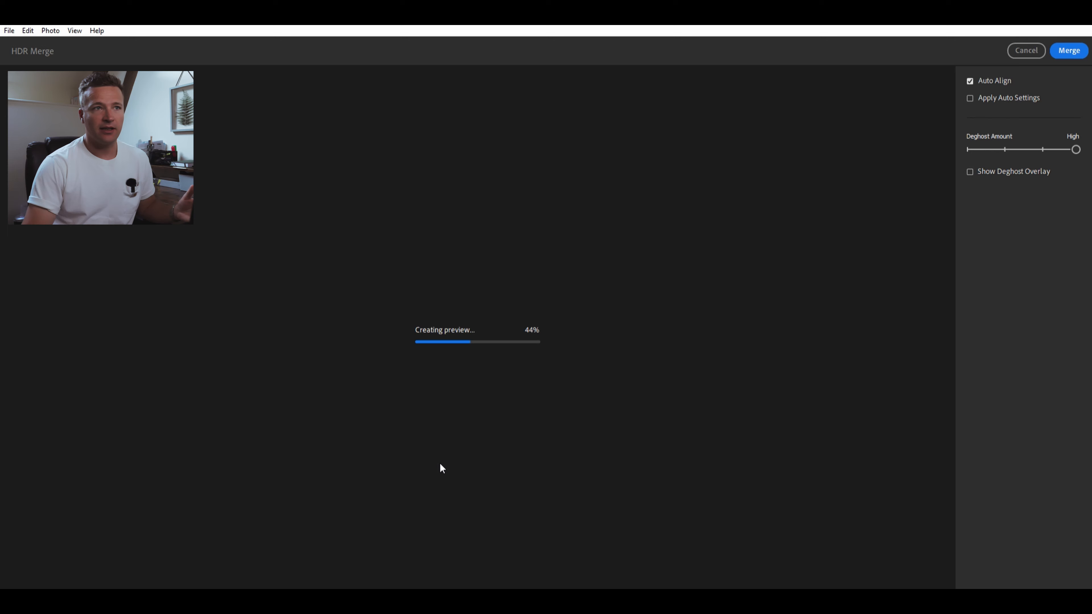
mouse_move(544, 402)
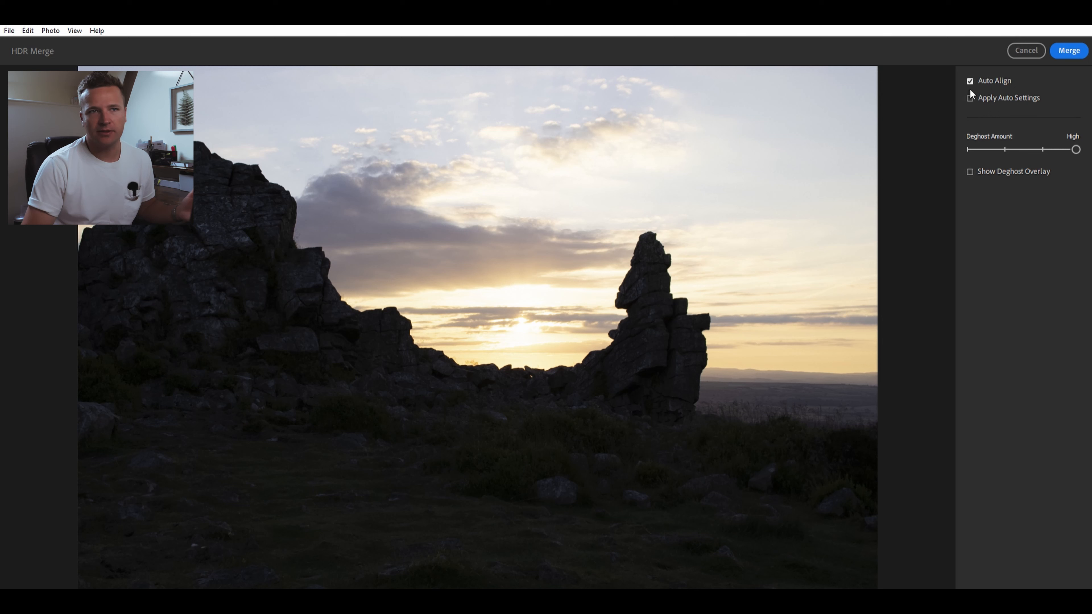
- Merge the three brackets into one HDR with Auto Align on and Apply Auto Settings off
click(970, 97)
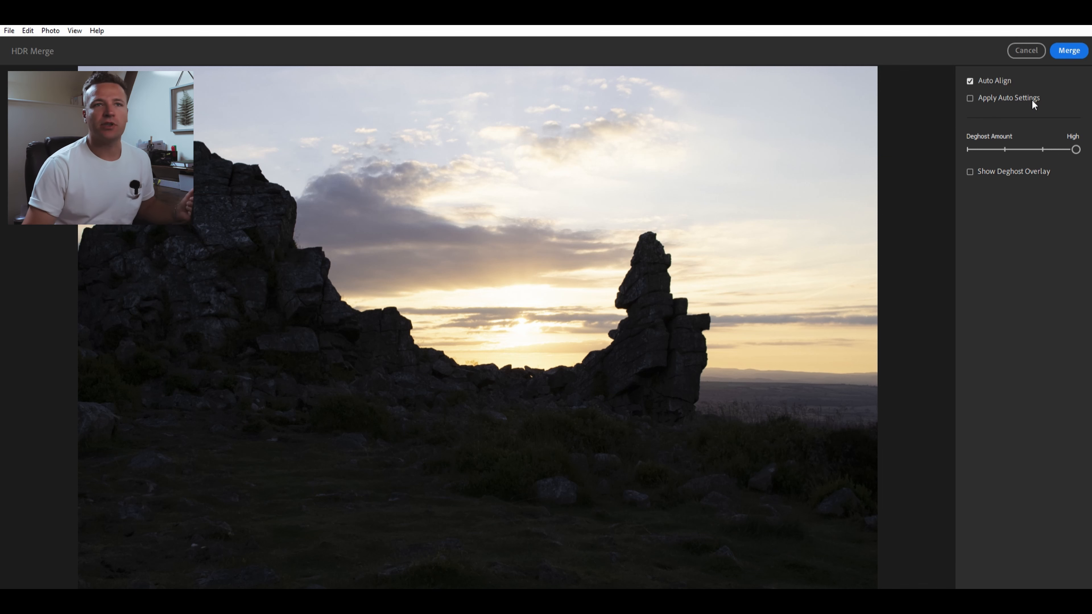
click(1068, 50)
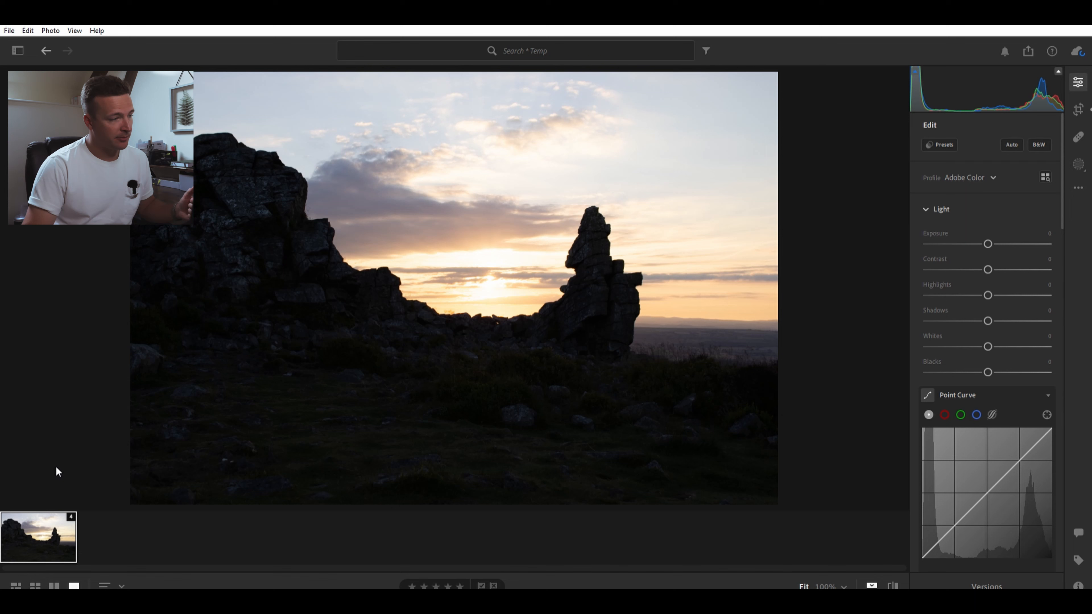
mouse_move(176, 521)
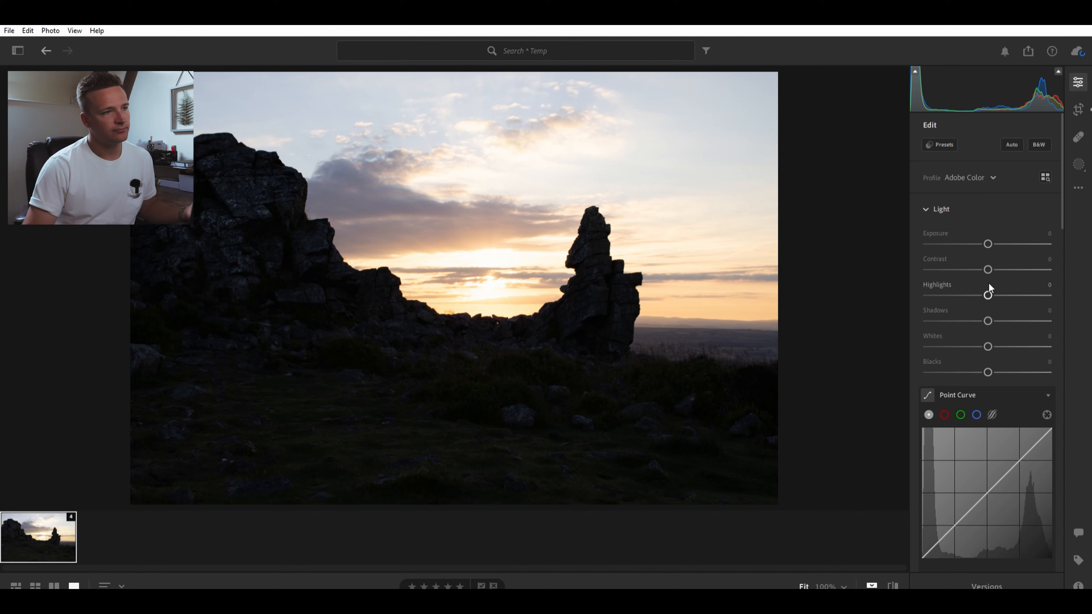
- Set Highlights to -100 and settle Shadows at about +48 on the merged HDR
drag(987, 295, 928, 295)
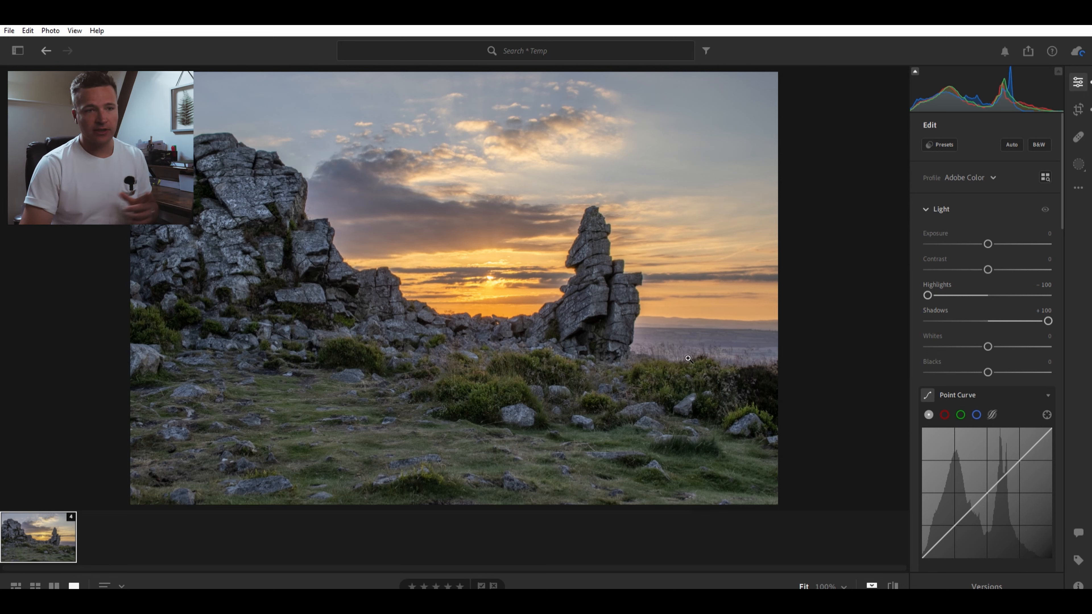
drag(1049, 321, 1009, 321)
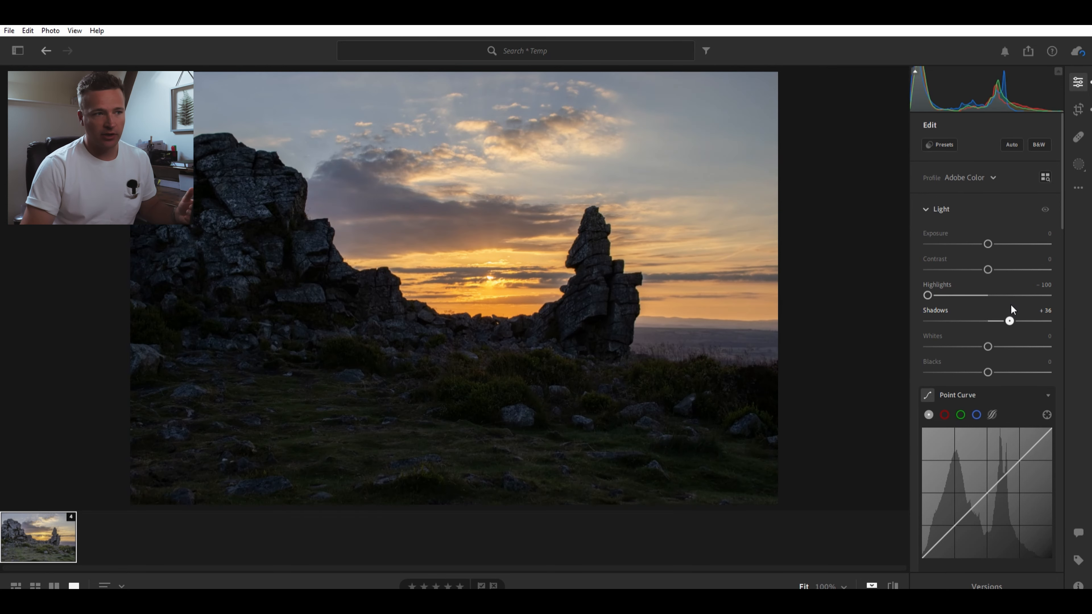
drag(1009, 320, 1014, 321)
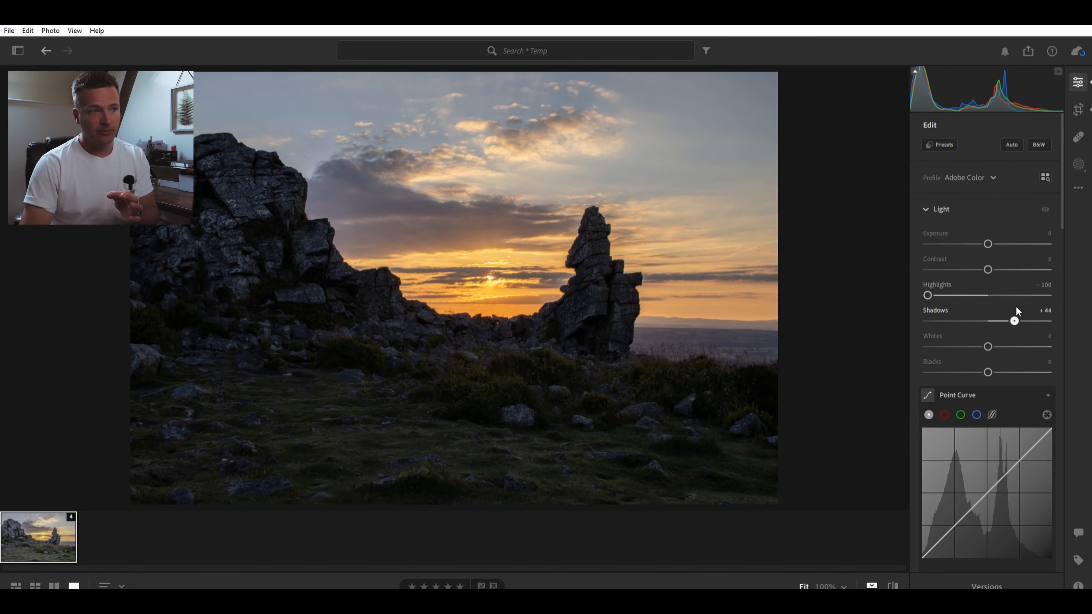
drag(1014, 321, 1016, 321)
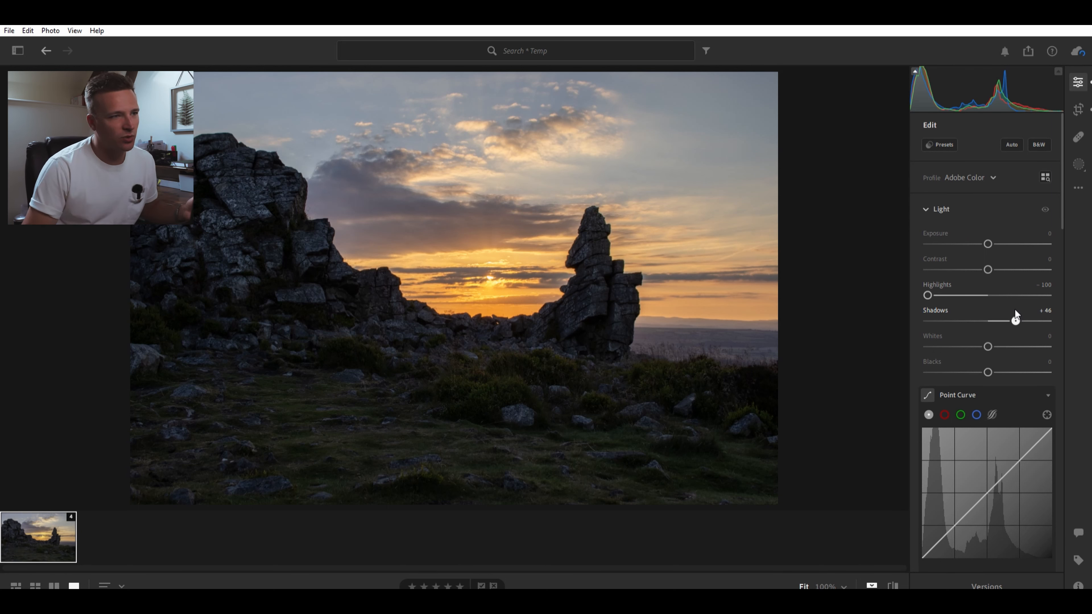
drag(1017, 320, 1014, 319)
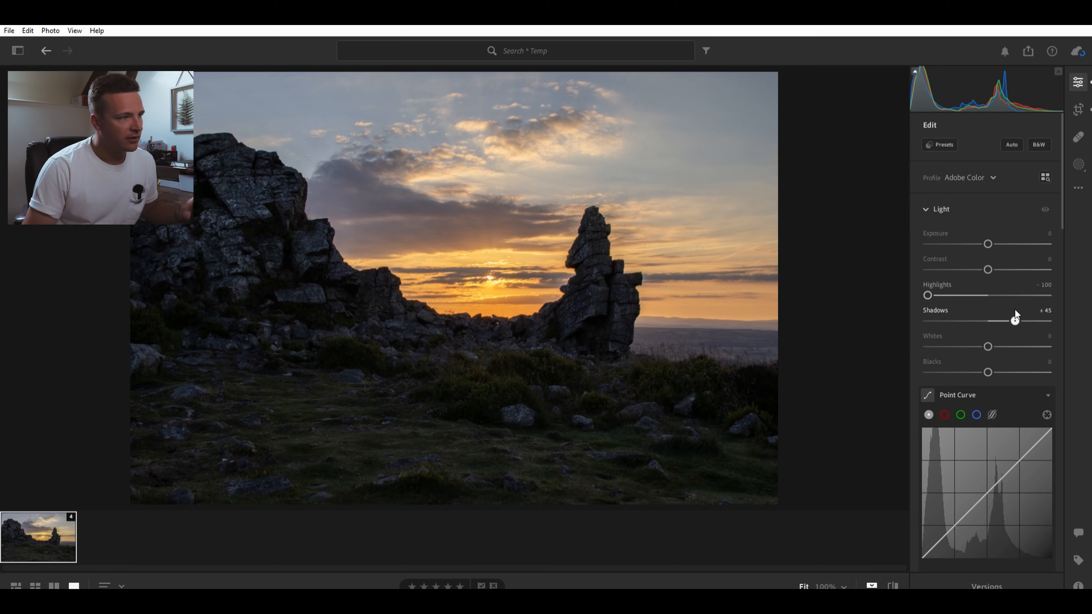
drag(1011, 320, 1016, 319)
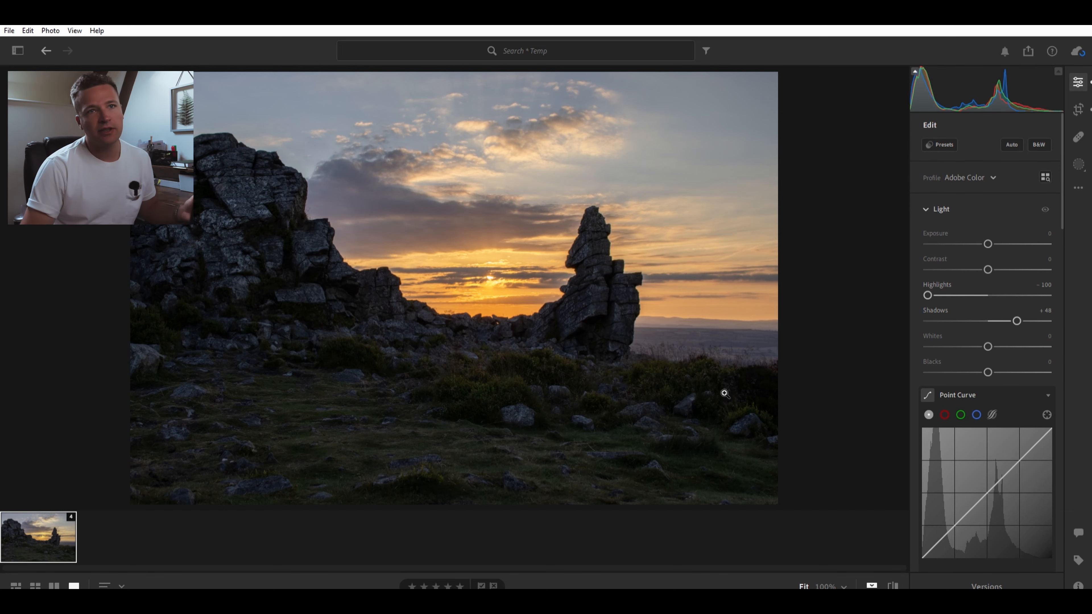
click(1077, 109)
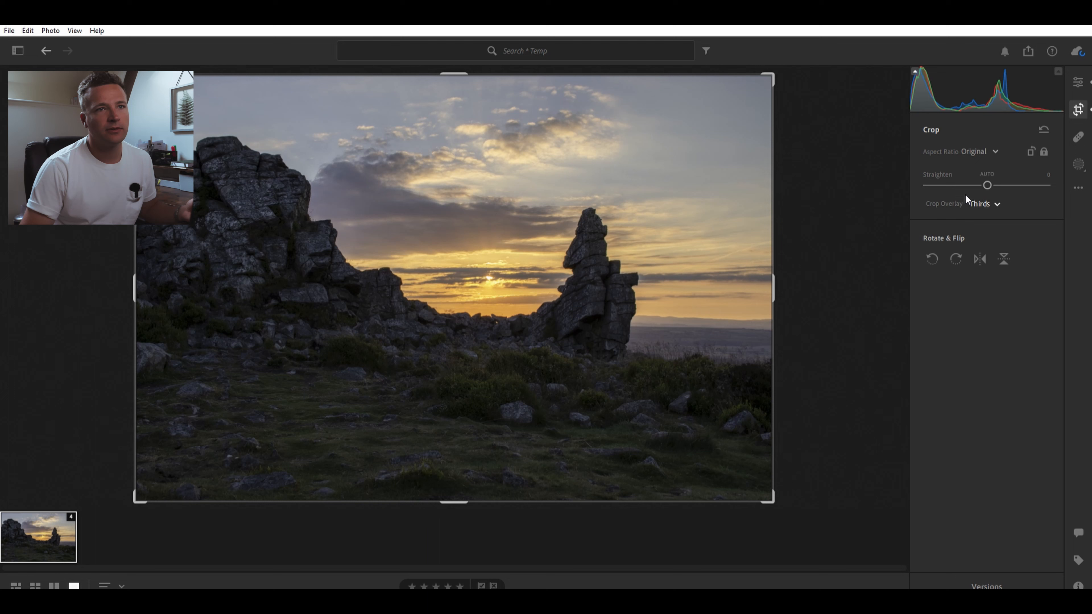
- Crop the photo to a 16 x 9 ratio and lower Saturation to about -10
click(975, 151)
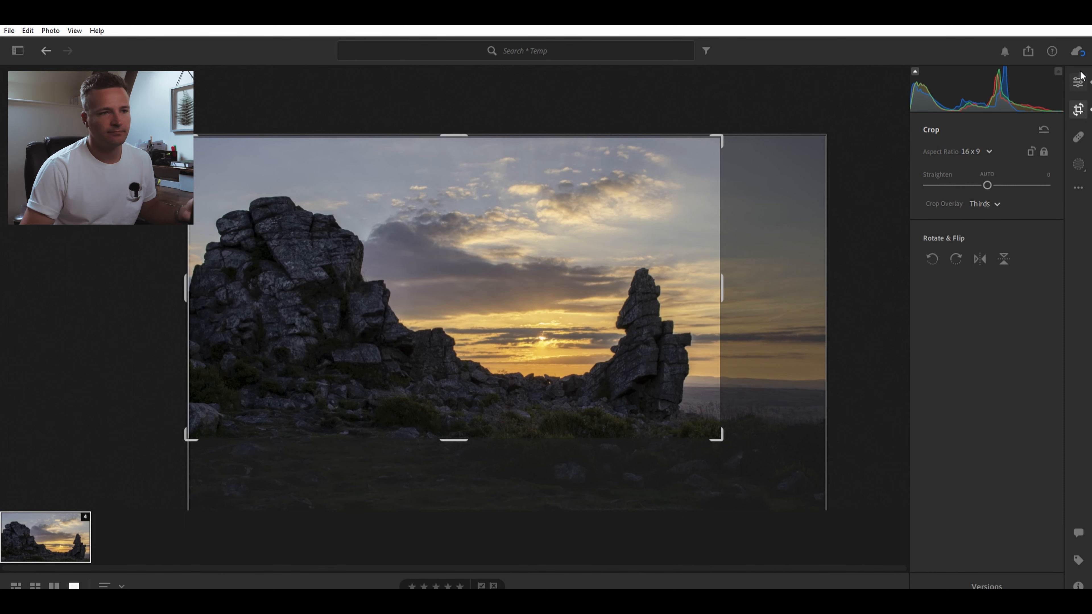
click(1080, 81)
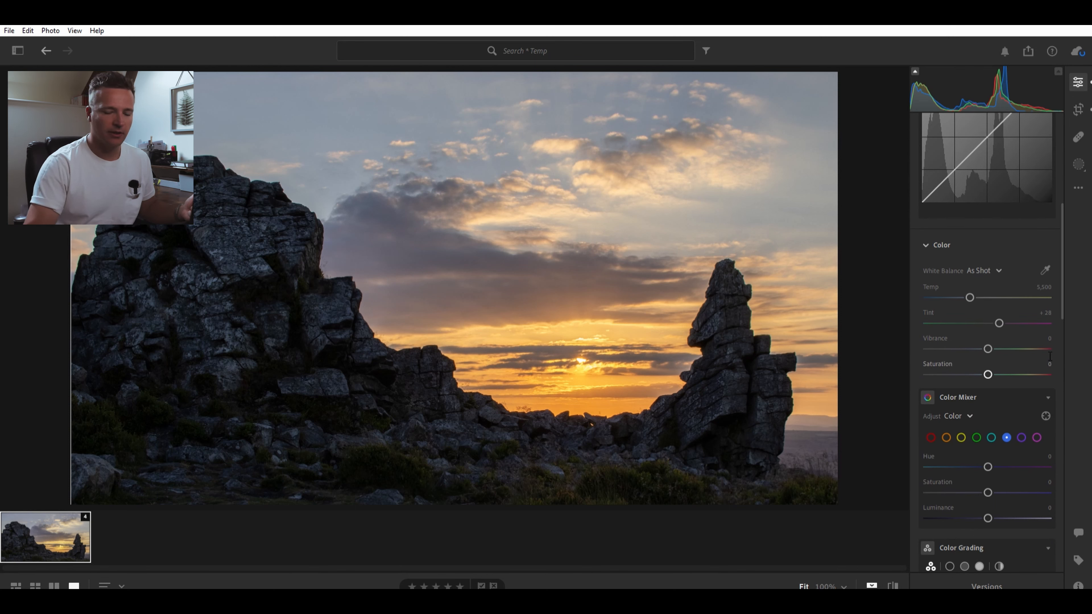
drag(988, 375, 983, 375)
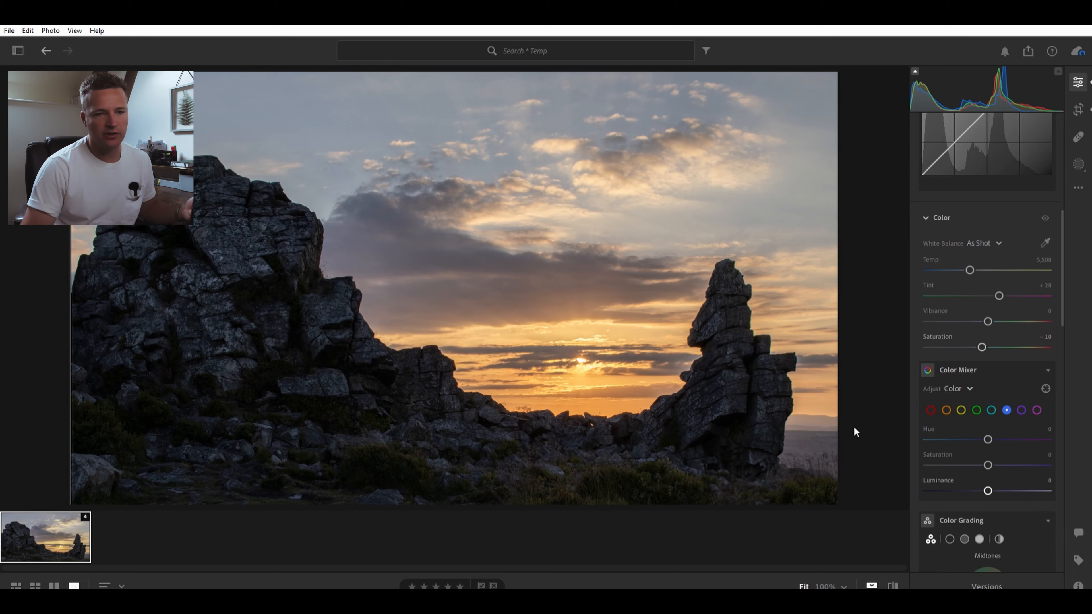
scroll(down, 3)
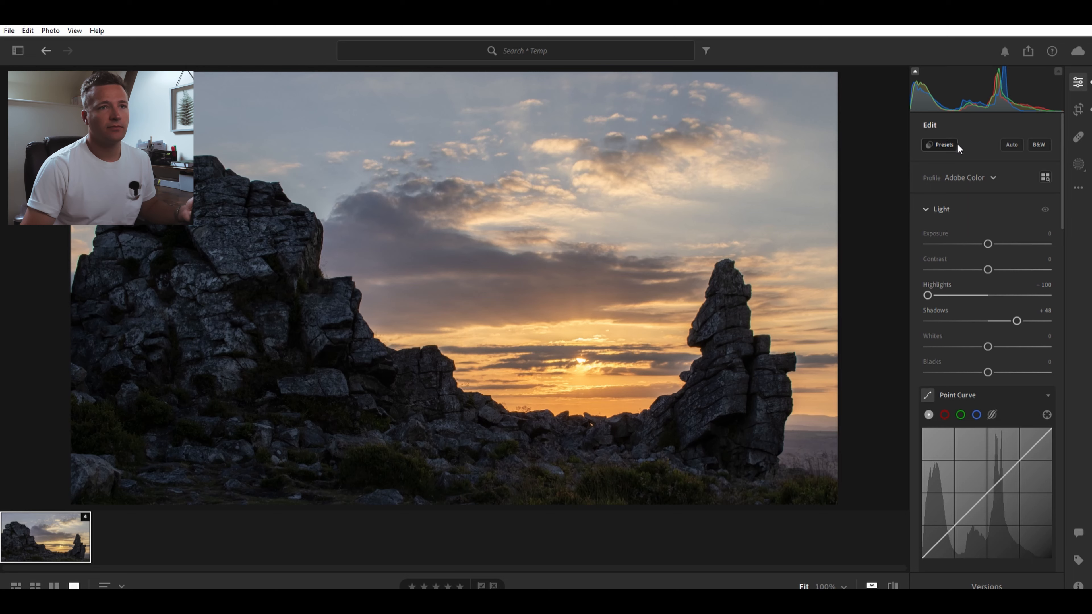
- Apply the Base Gravy 12 - Portrait Glow preset from the Yours presets
click(941, 144)
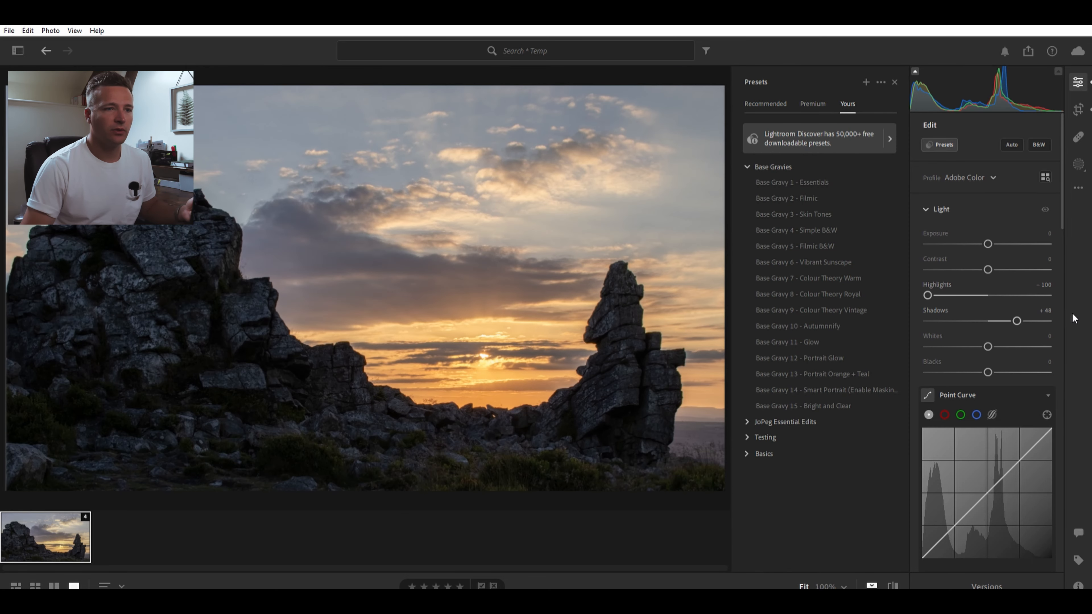
click(800, 357)
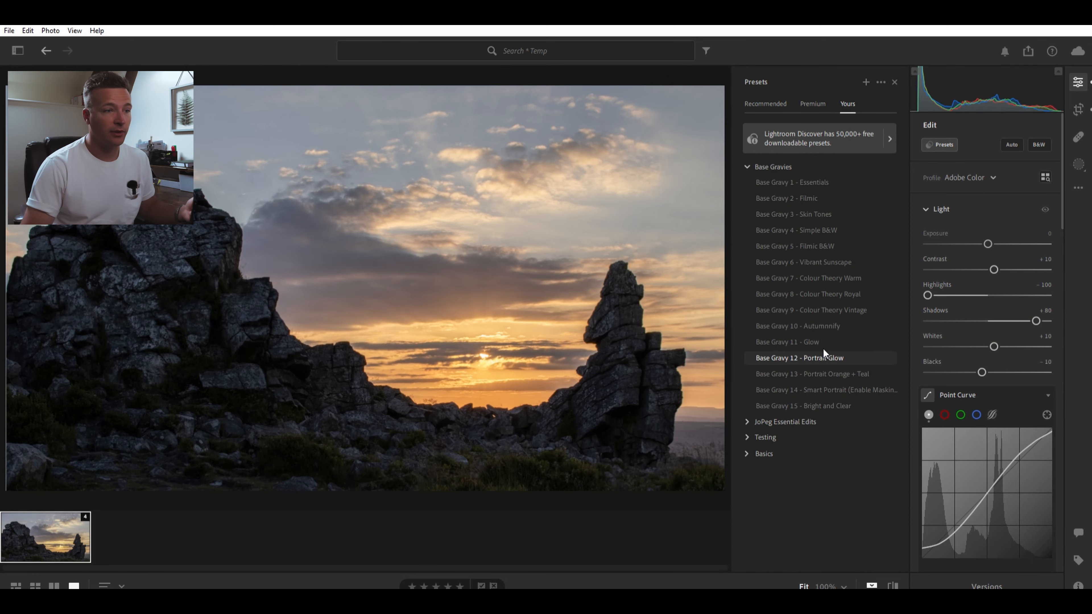
click(800, 357)
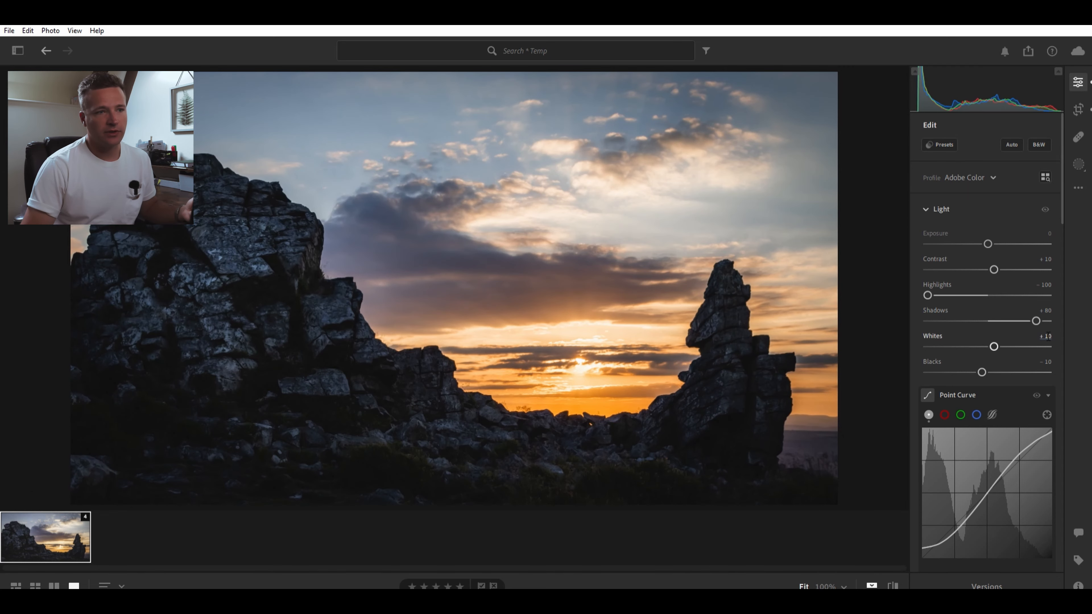
- Push the shadows up to the maximum, then ease them back to about +77
drag(1036, 321, 1042, 321)
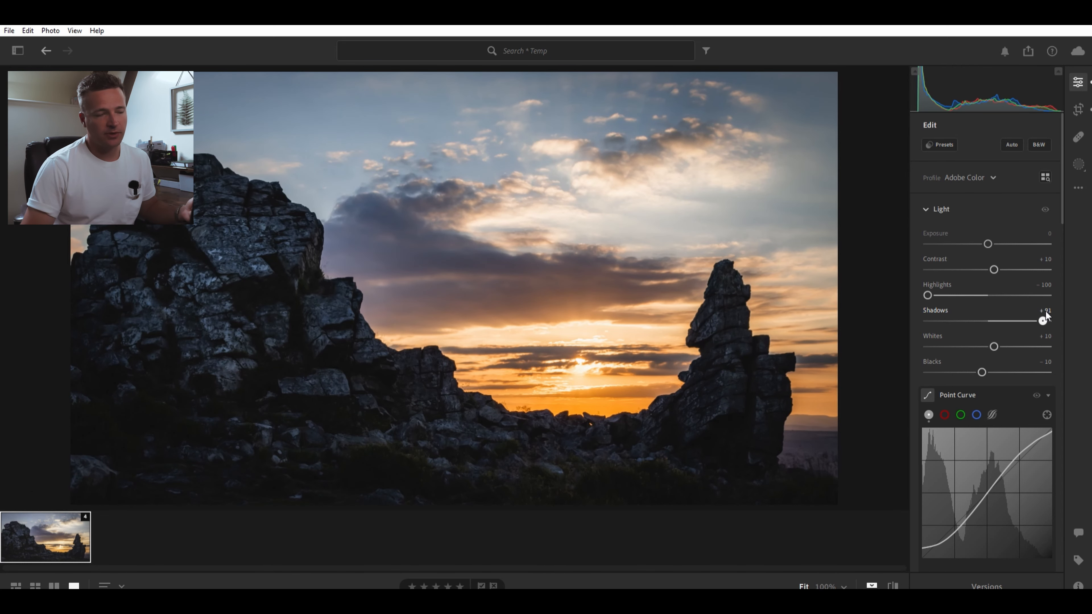
drag(1043, 320, 1049, 321)
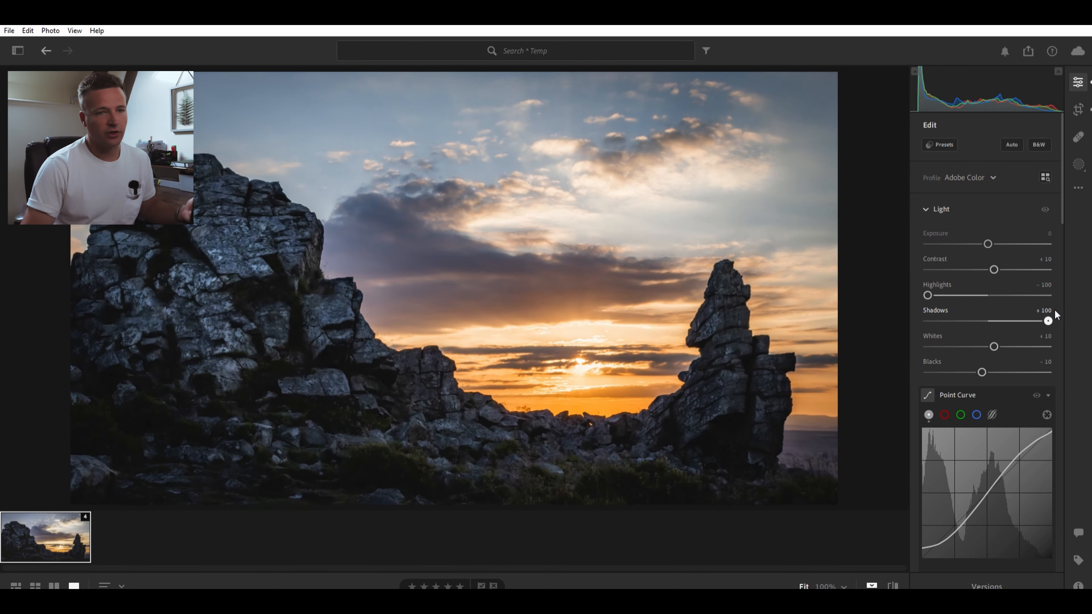
drag(1049, 320, 1045, 320)
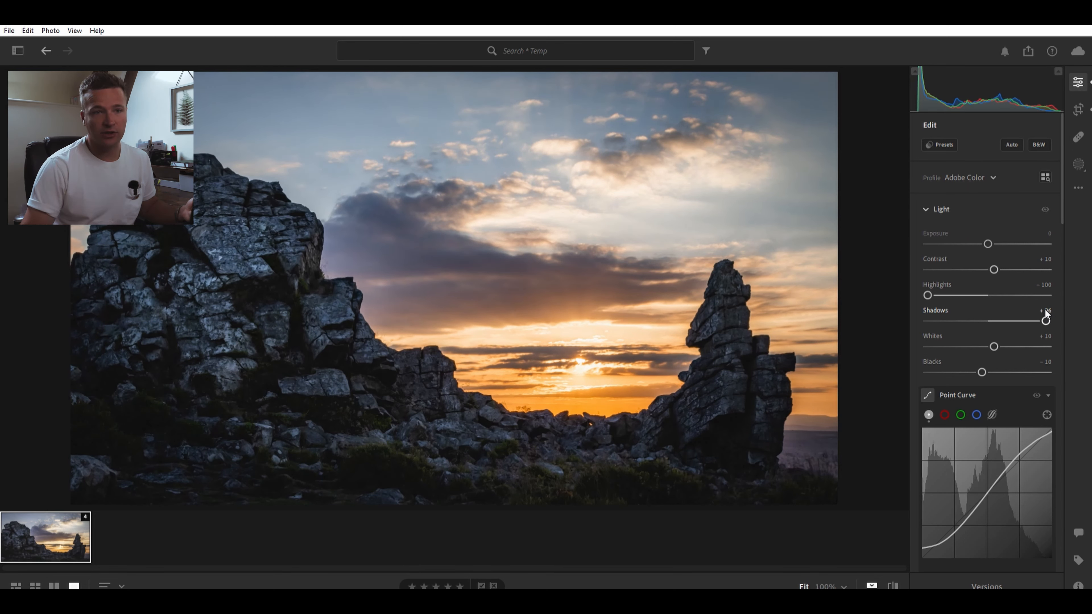
drag(1045, 319, 1034, 319)
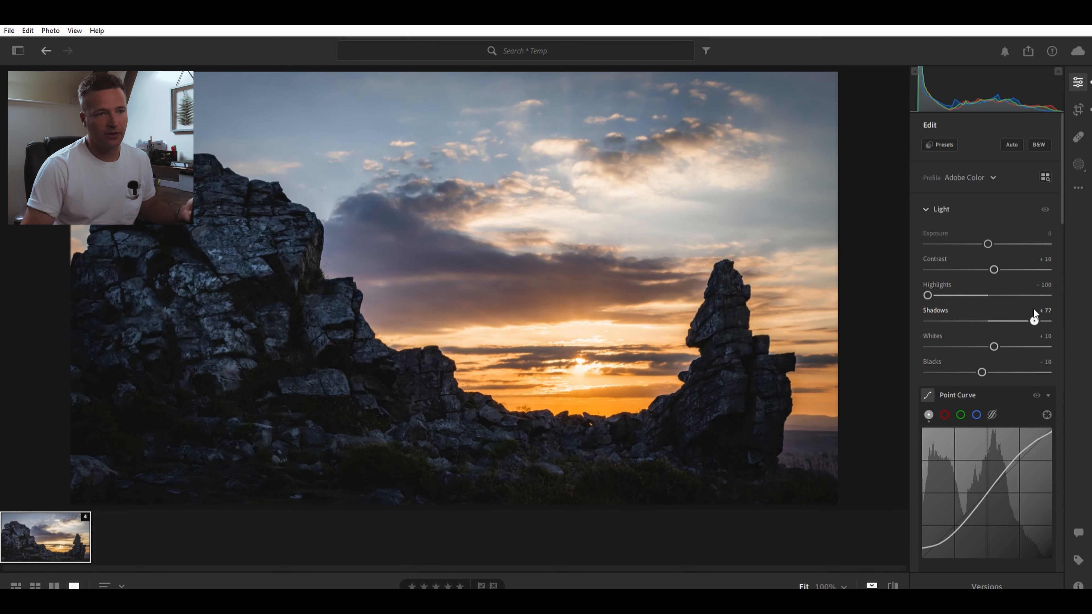
drag(1036, 319, 1028, 320)
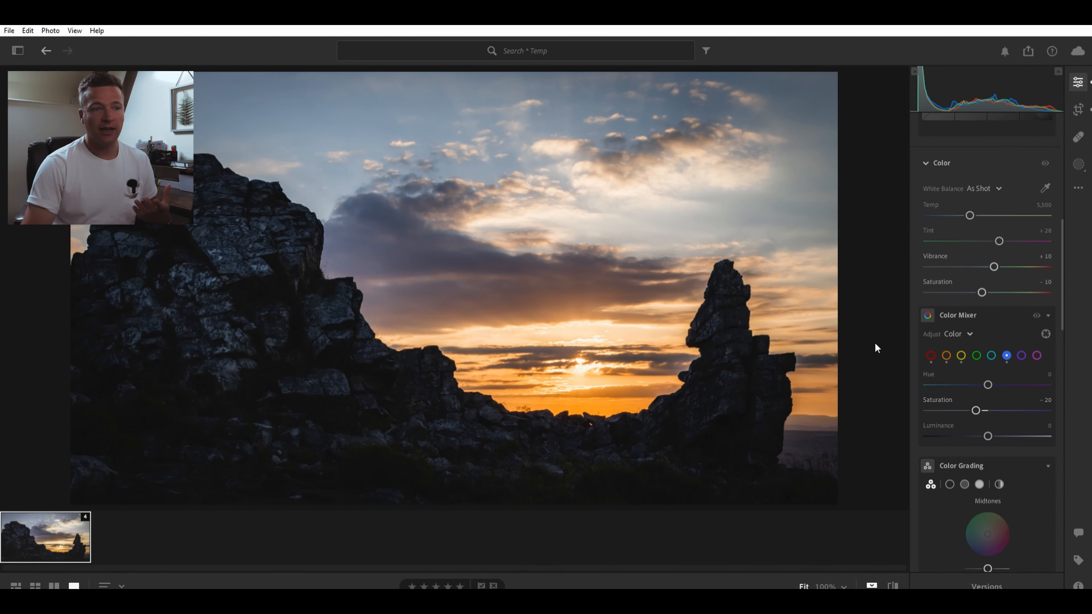
mouse_move(992, 331)
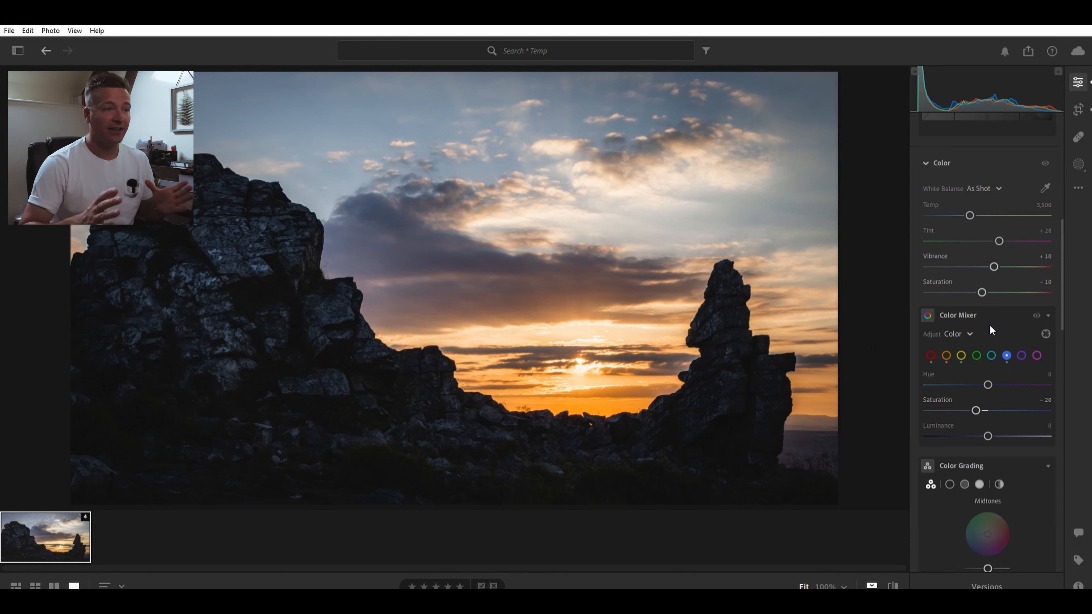